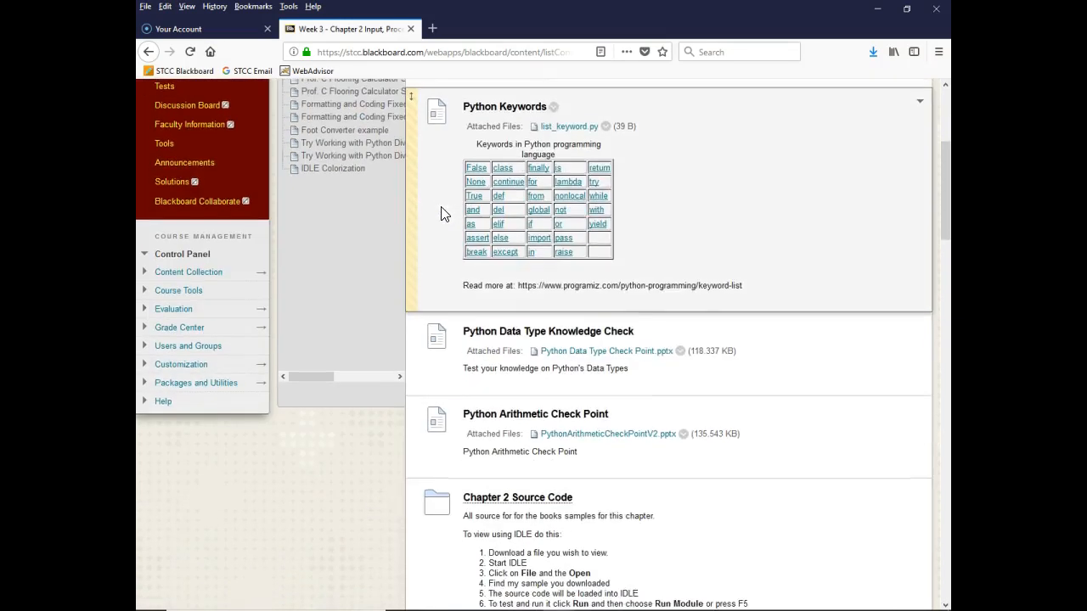
# - Scroll the Week 3 page down to the Prof. C Dog Age Samples attachments
pyautogui.scroll(-3)
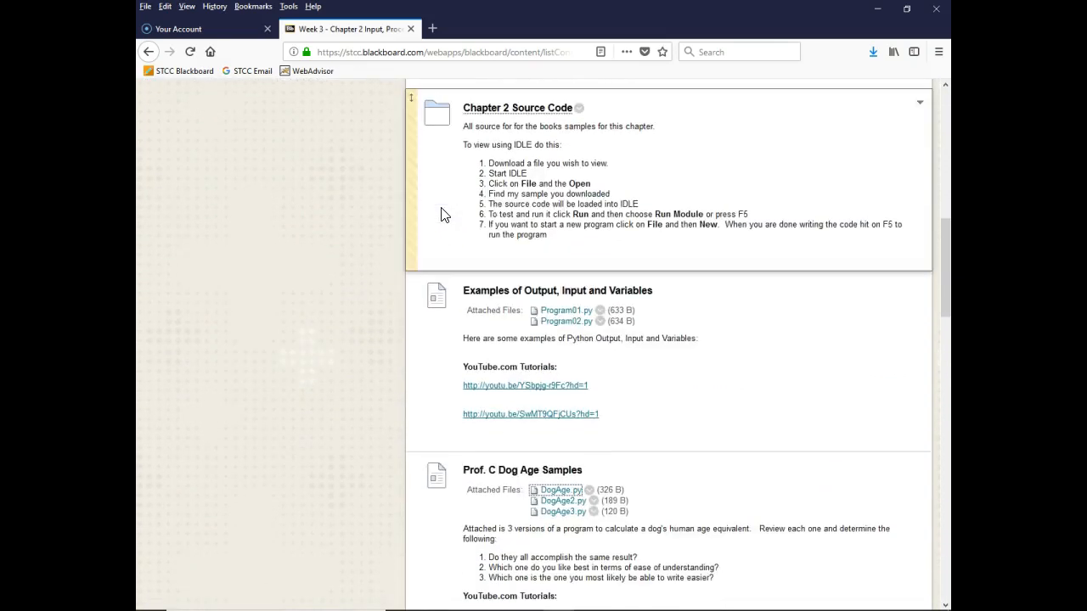
pyautogui.scroll(-3)
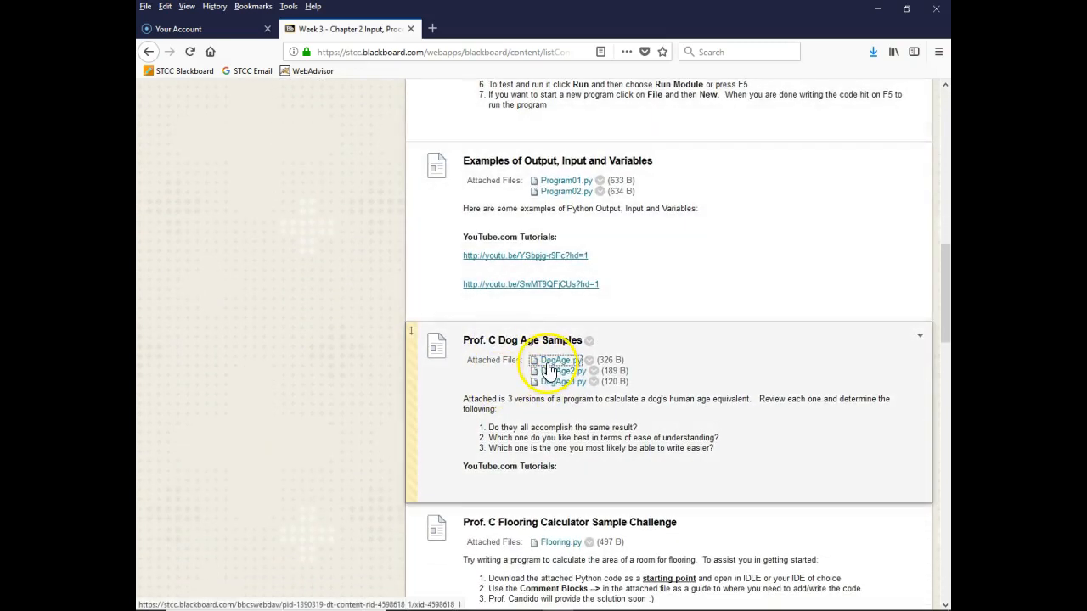
pyautogui.rightClick(560, 370)
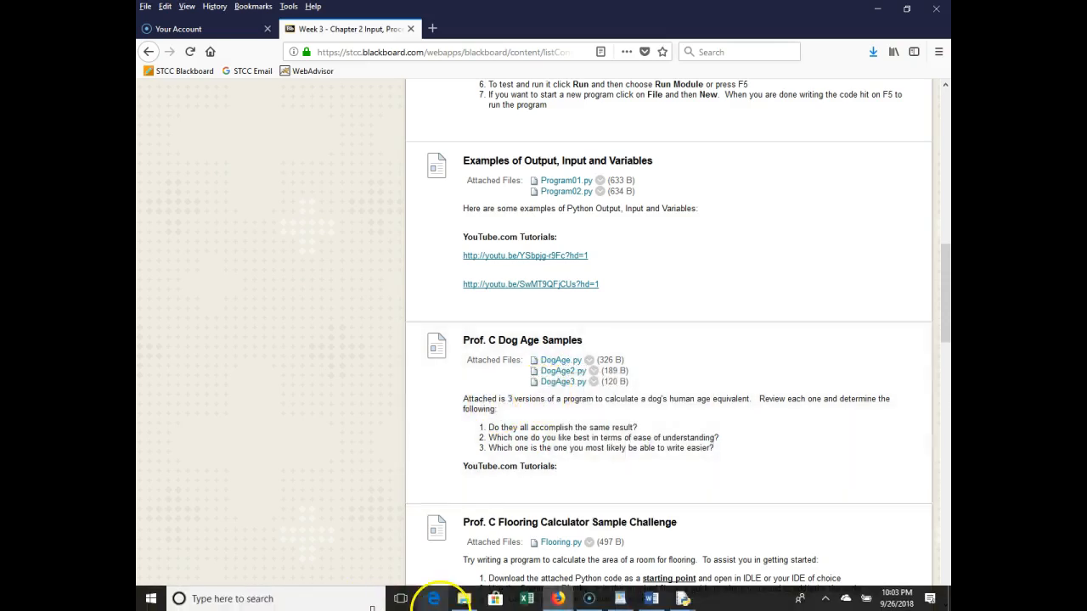
pyautogui.moveTo(682, 598)
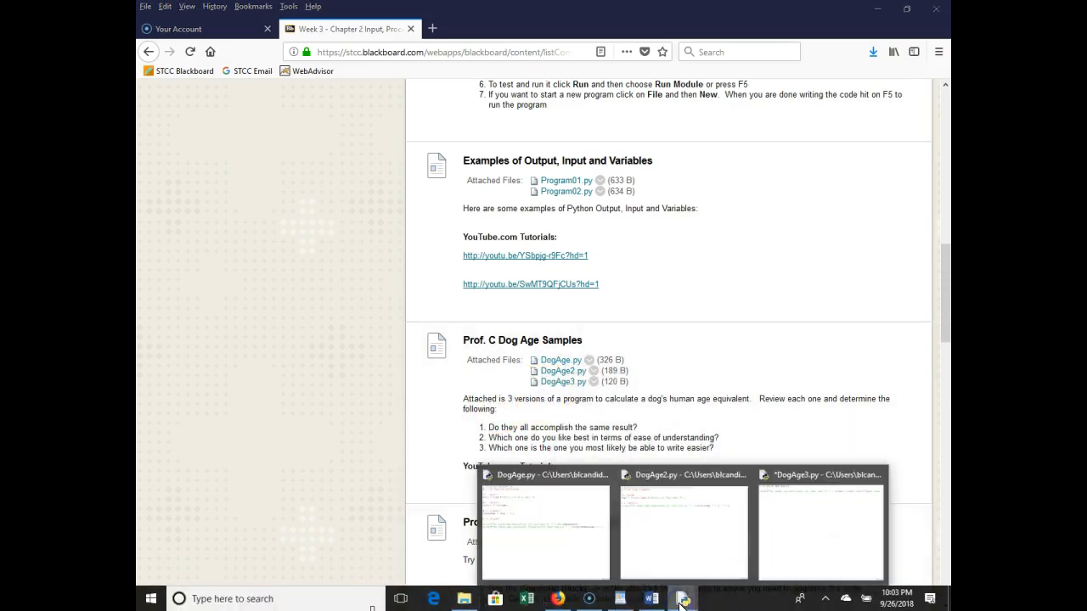
# - Bring the DogAge.py editor window forward from the IDLE previews
pyautogui.click(543, 526)
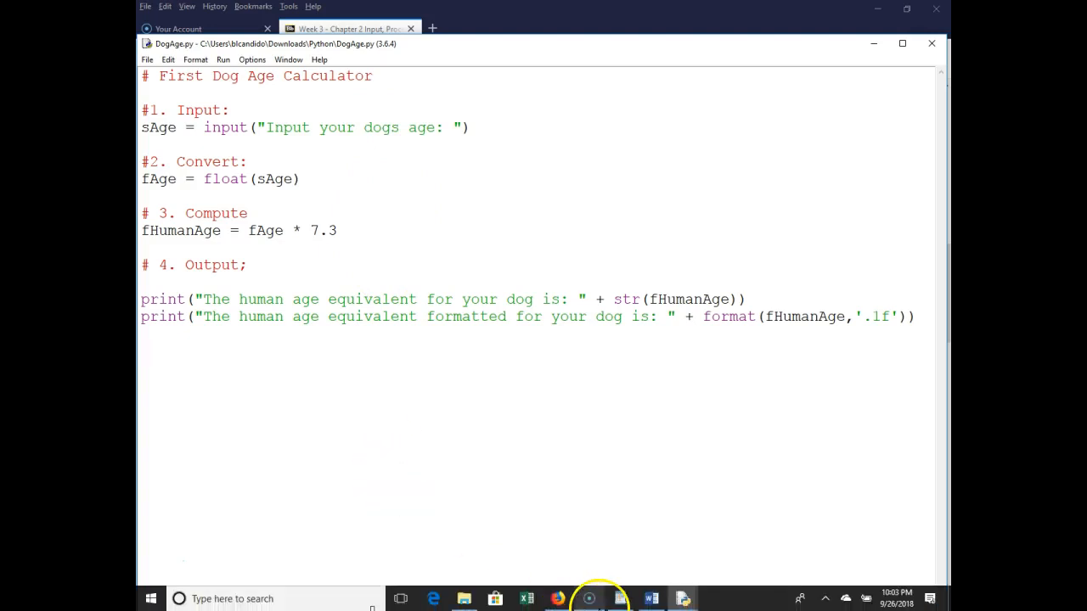
pyautogui.moveTo(682, 598)
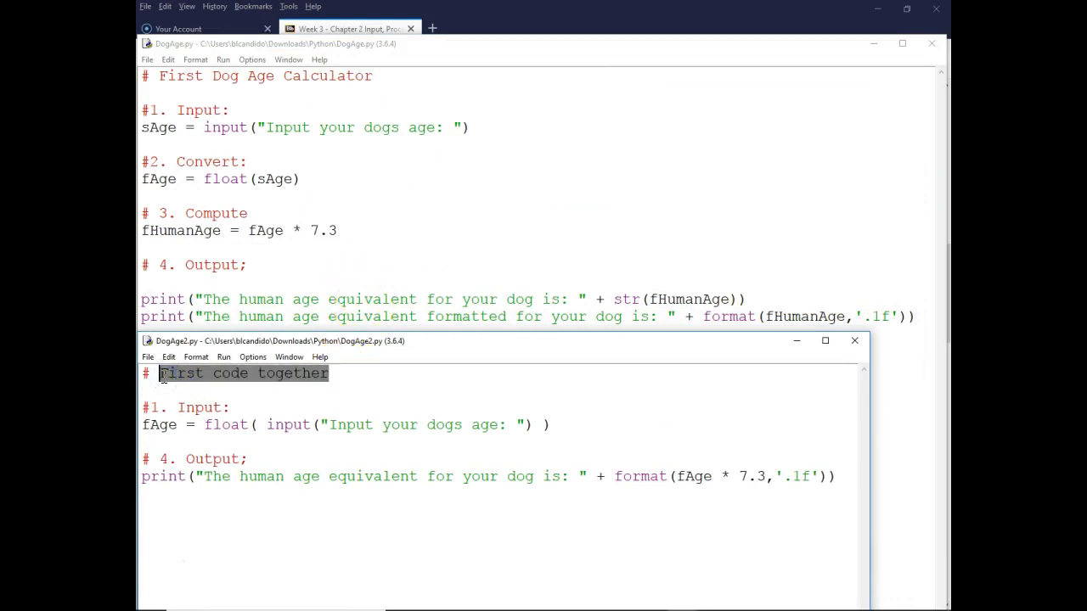
# - Replace DogAge2.py's header comment text with 'Second Dog Age Calculator'
pyautogui.write('Second Dog Age Calcul')
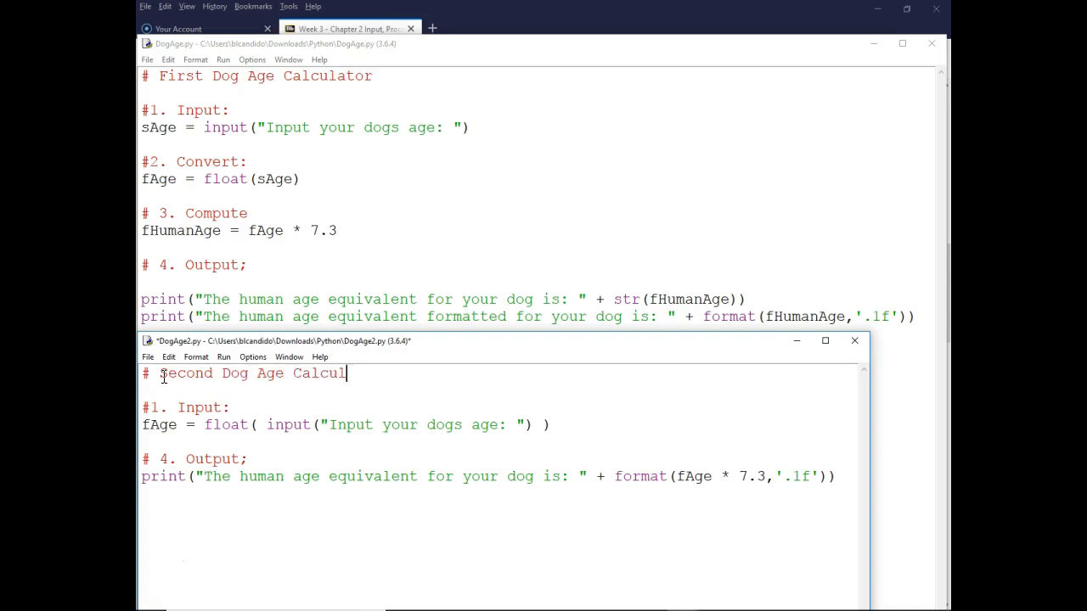
pyautogui.write('ator')
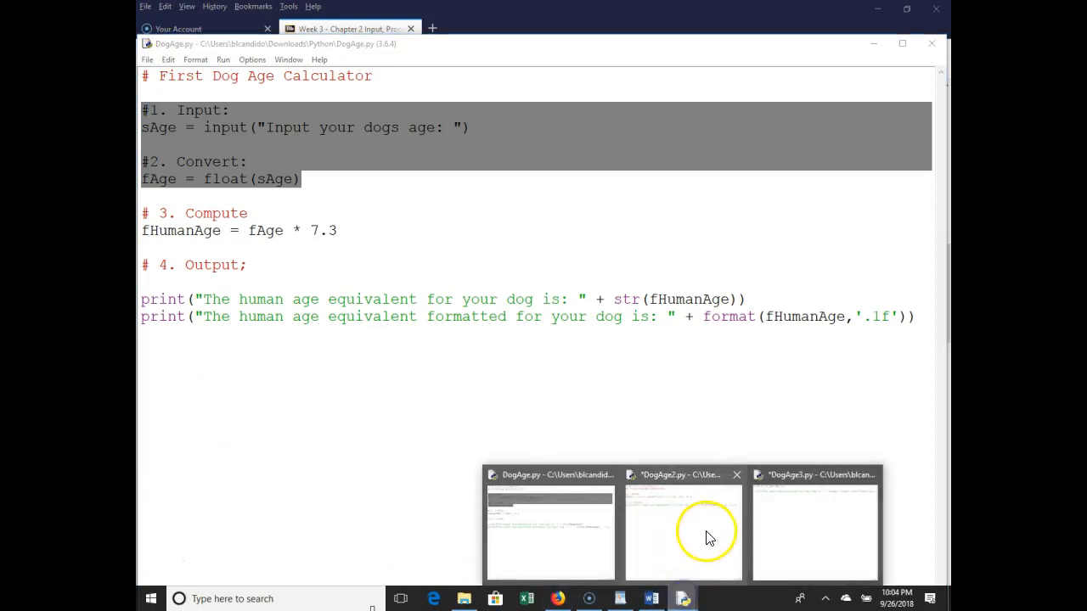
# - Run DogAge2.py via Run Module, agreeing to save it first
pyautogui.click(683, 530)
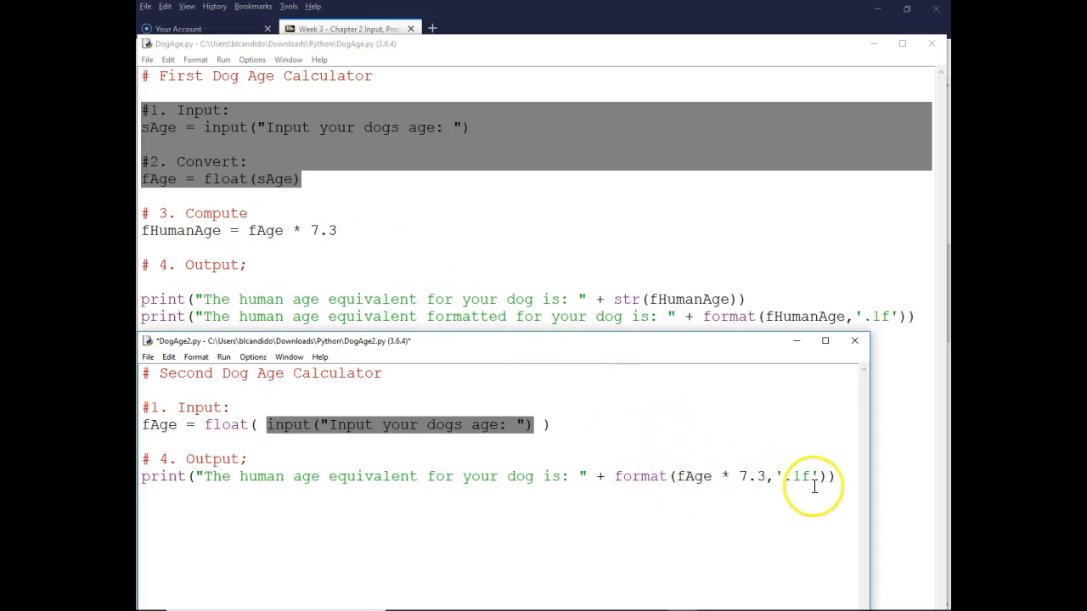
pyautogui.moveTo(527, 384)
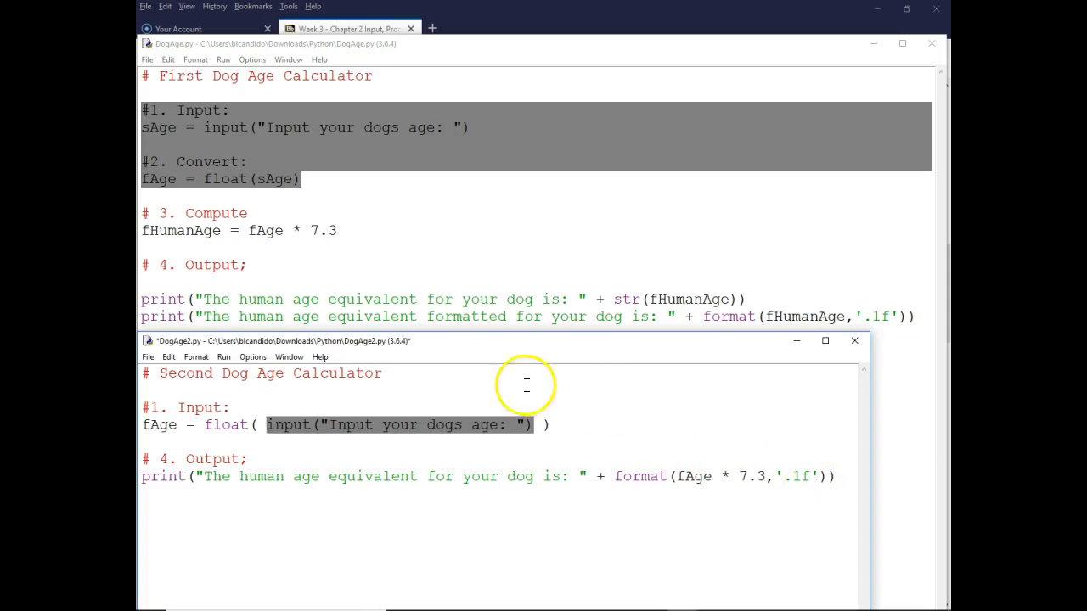
pyautogui.click(224, 357)
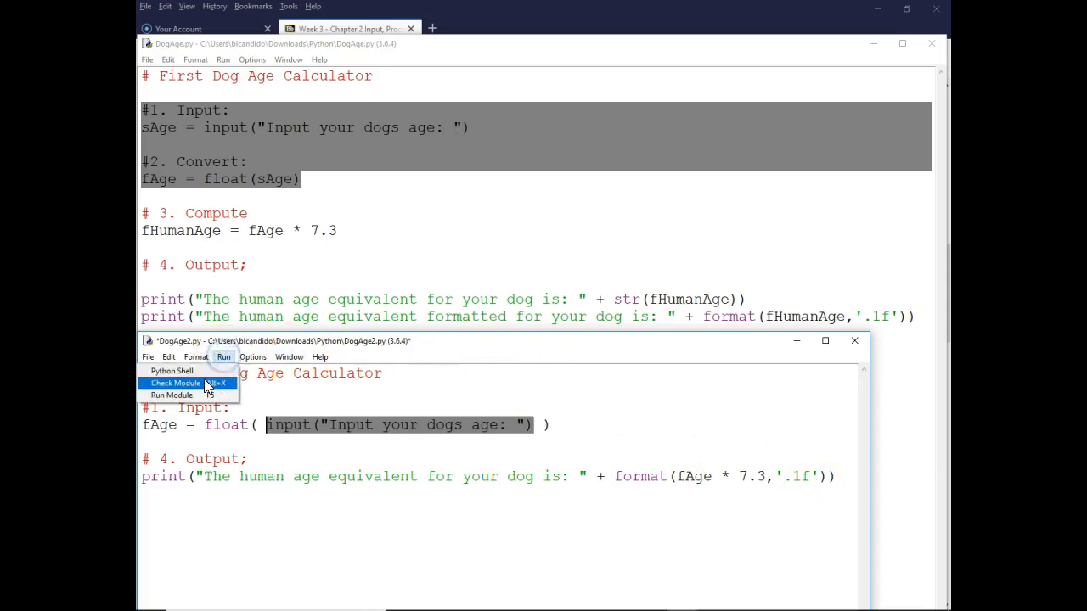
pyautogui.click(176, 384)
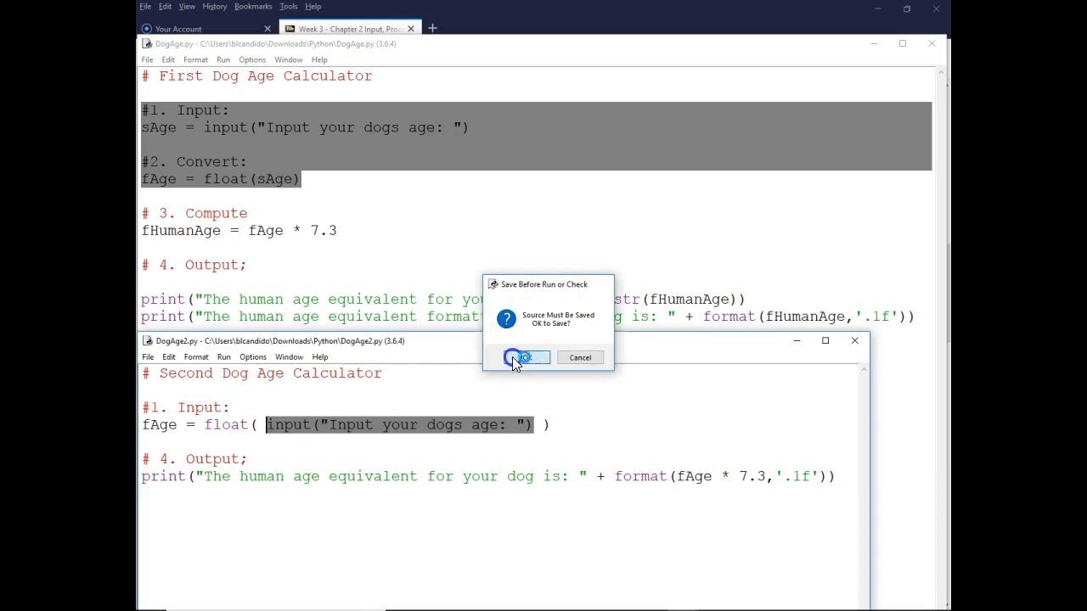
pyautogui.click(521, 356)
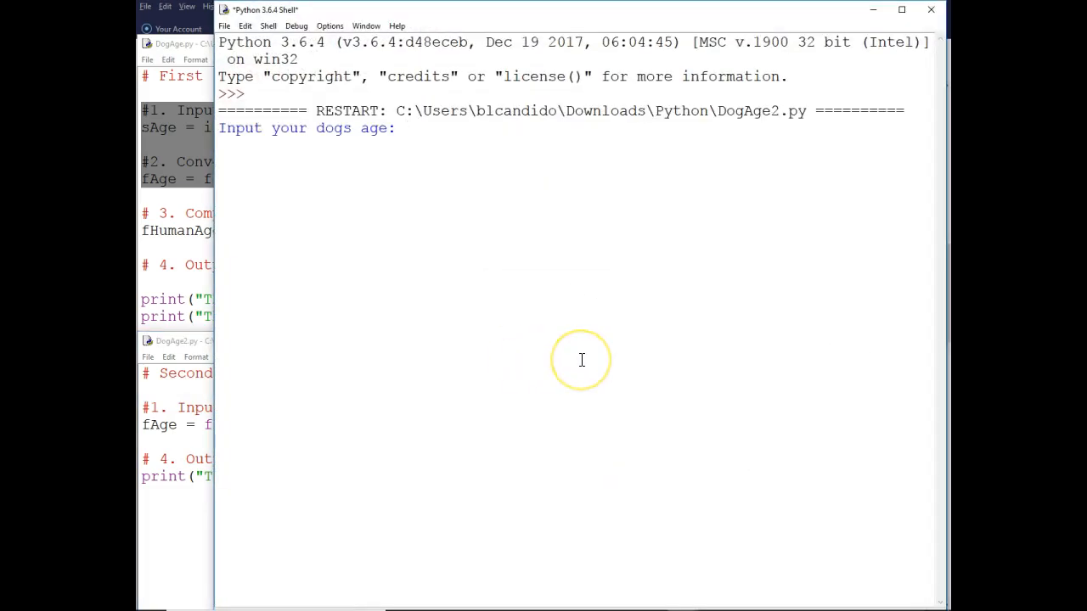
# - Enter a dog age of 13.923 so the script prints a human age of 101.6
pyautogui.write('13.92')
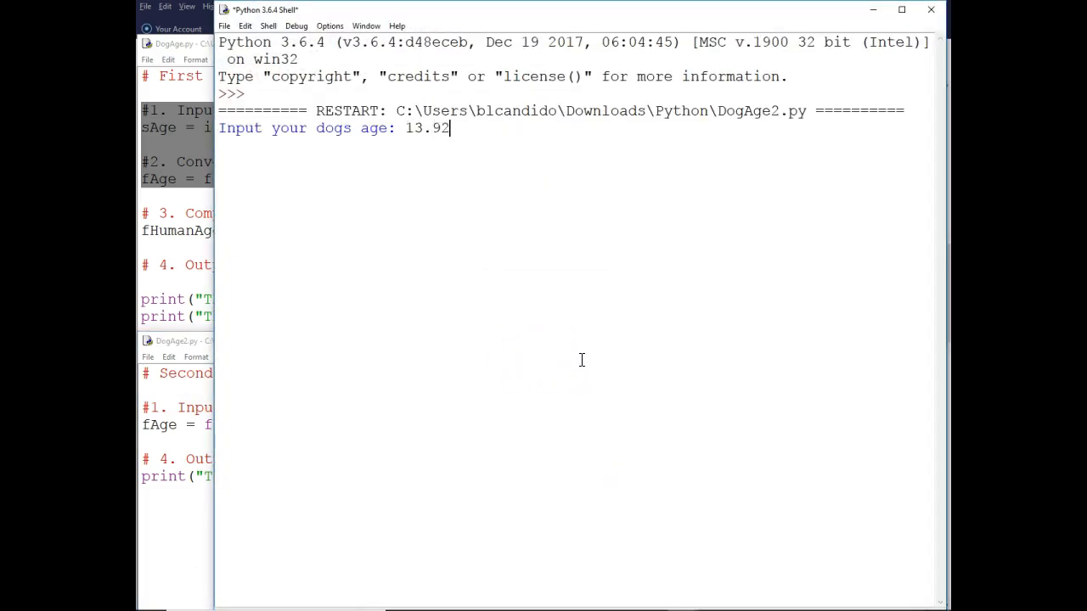
pyautogui.write('3')
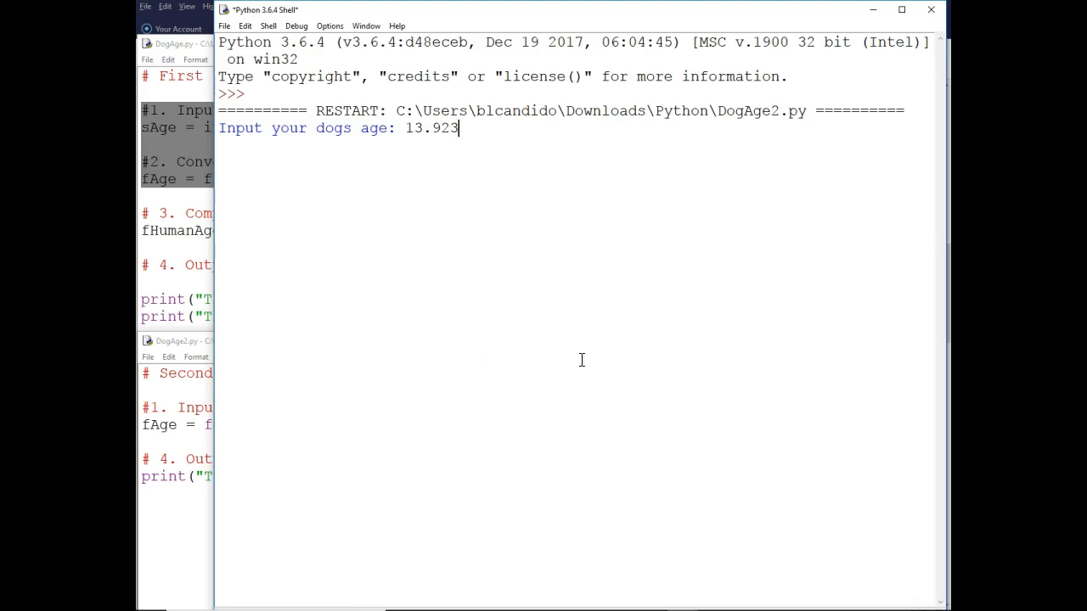
pyautogui.press('enter')
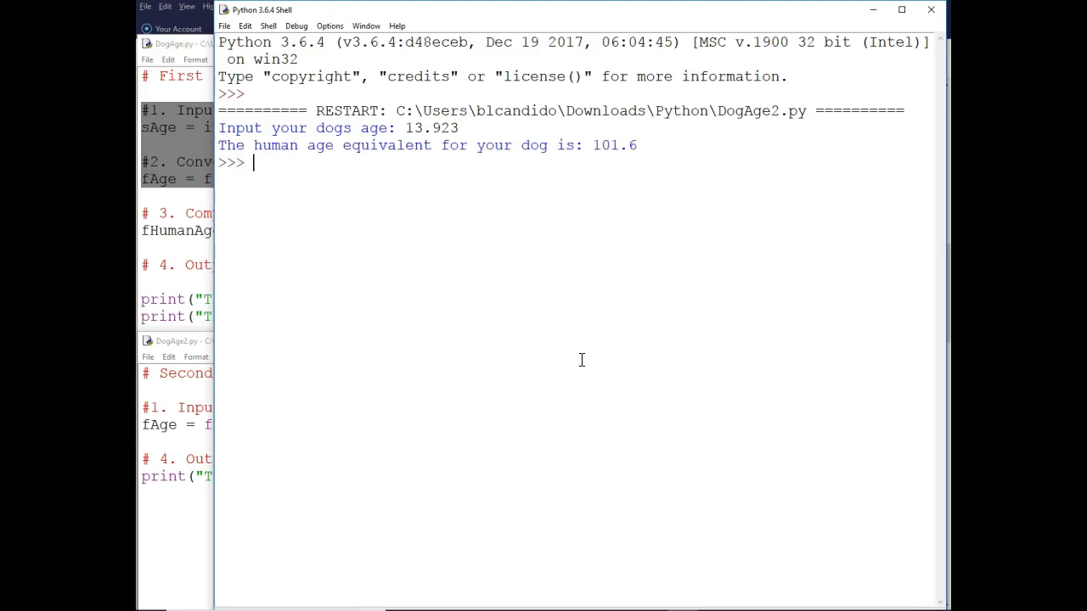
pyautogui.moveTo(642, 163)
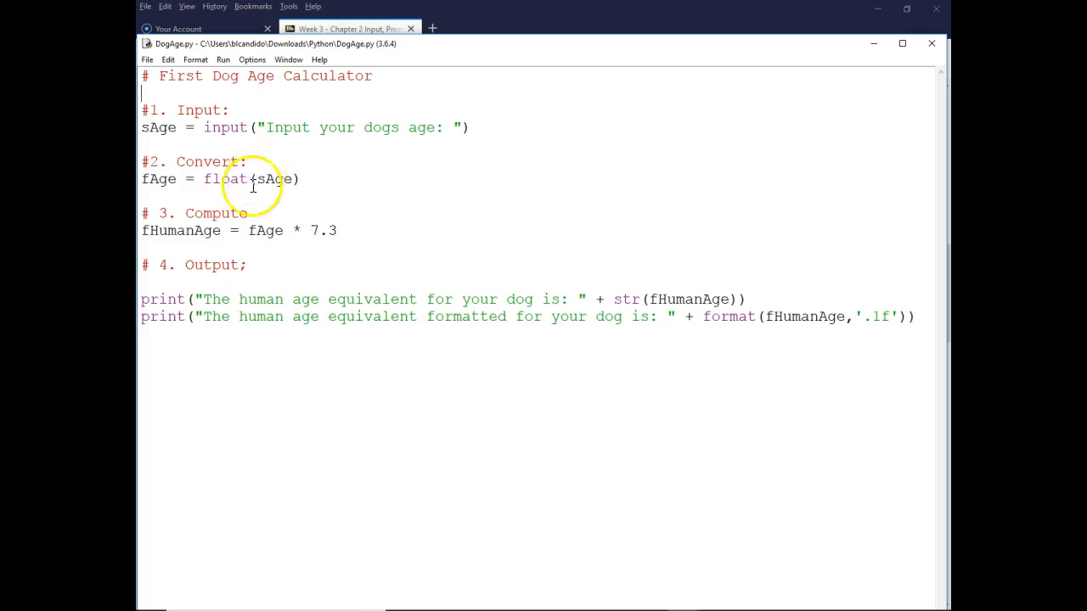
pyautogui.moveTo(240, 316)
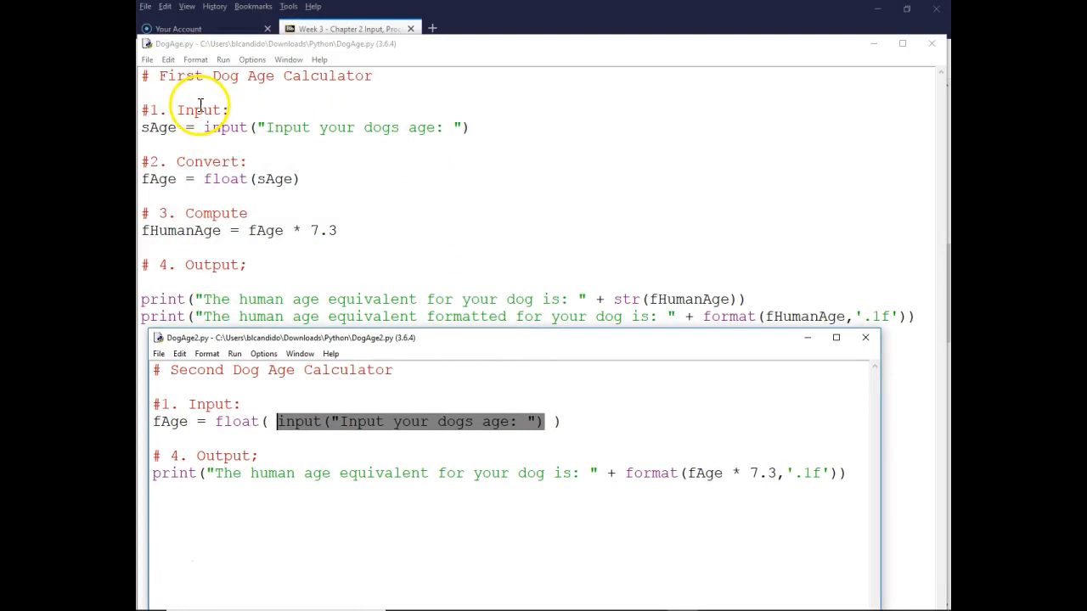
pyautogui.moveTo(160, 170)
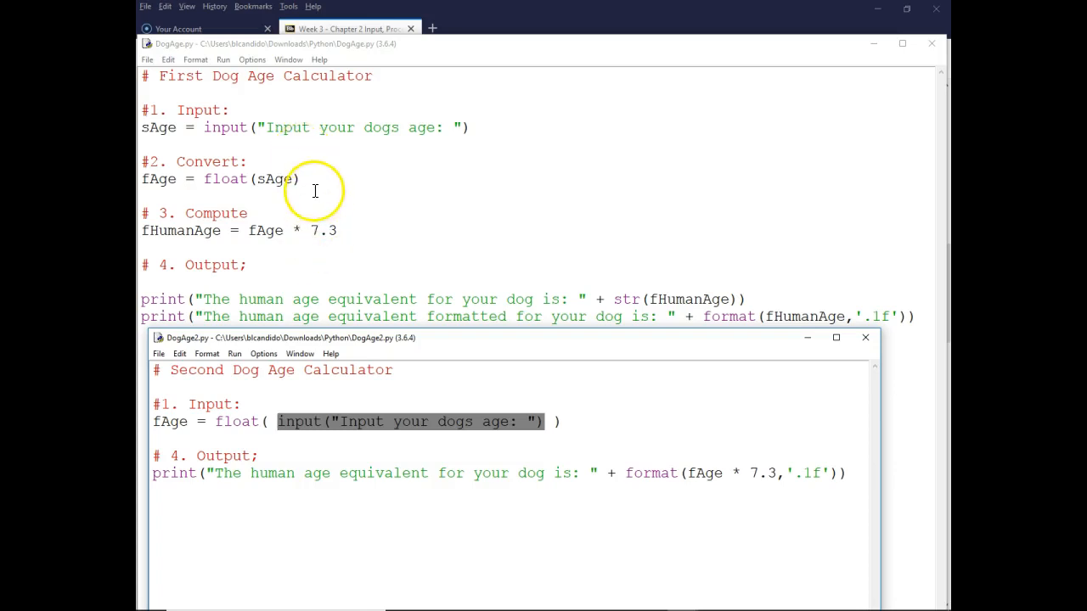
pyautogui.moveTo(265, 237)
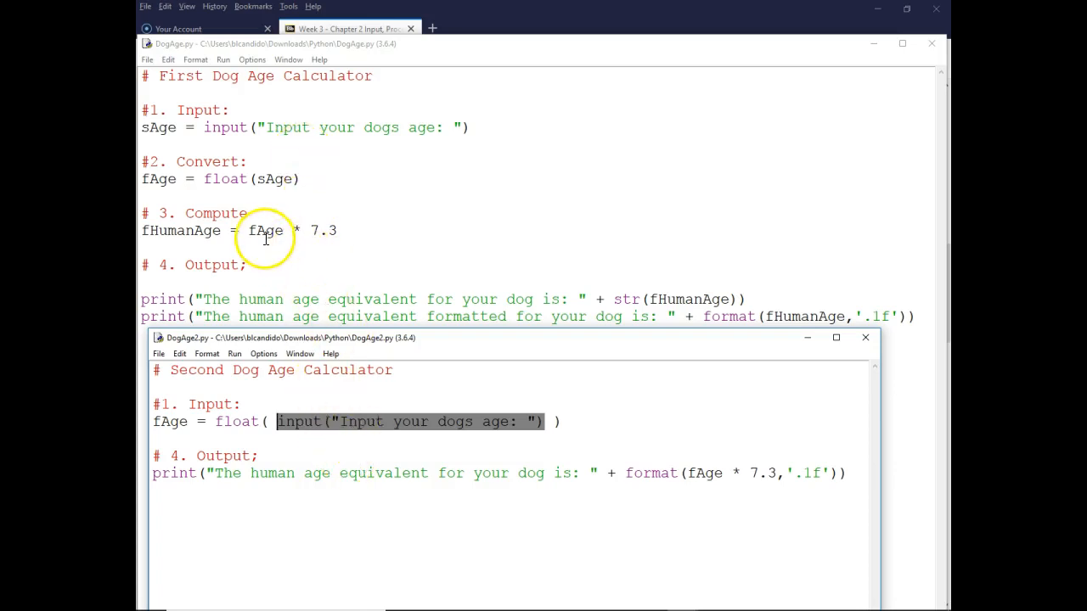
pyautogui.moveTo(716, 326)
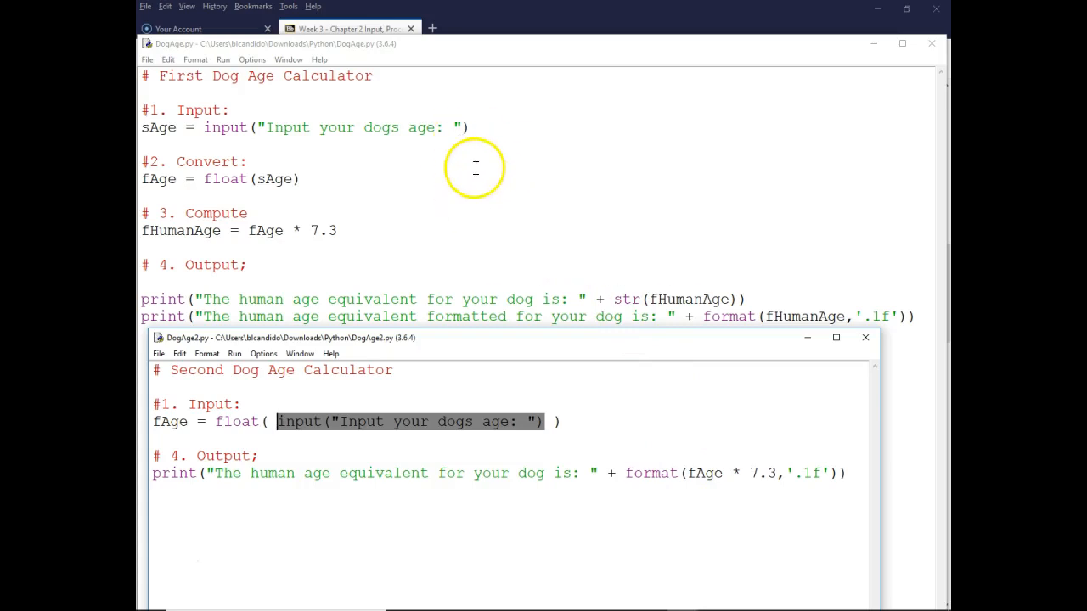
pyautogui.moveTo(144, 574)
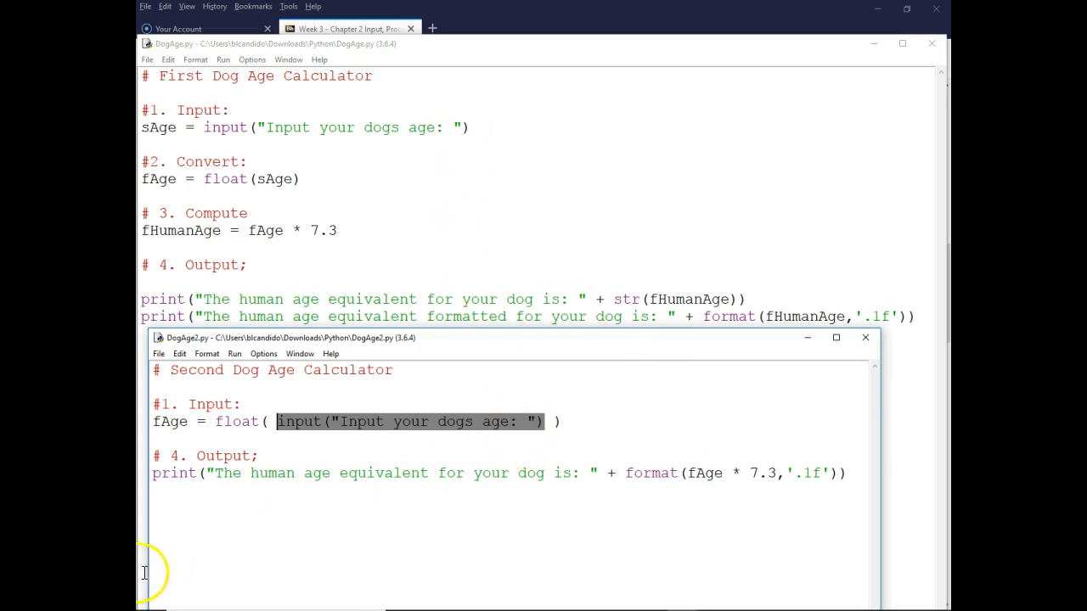